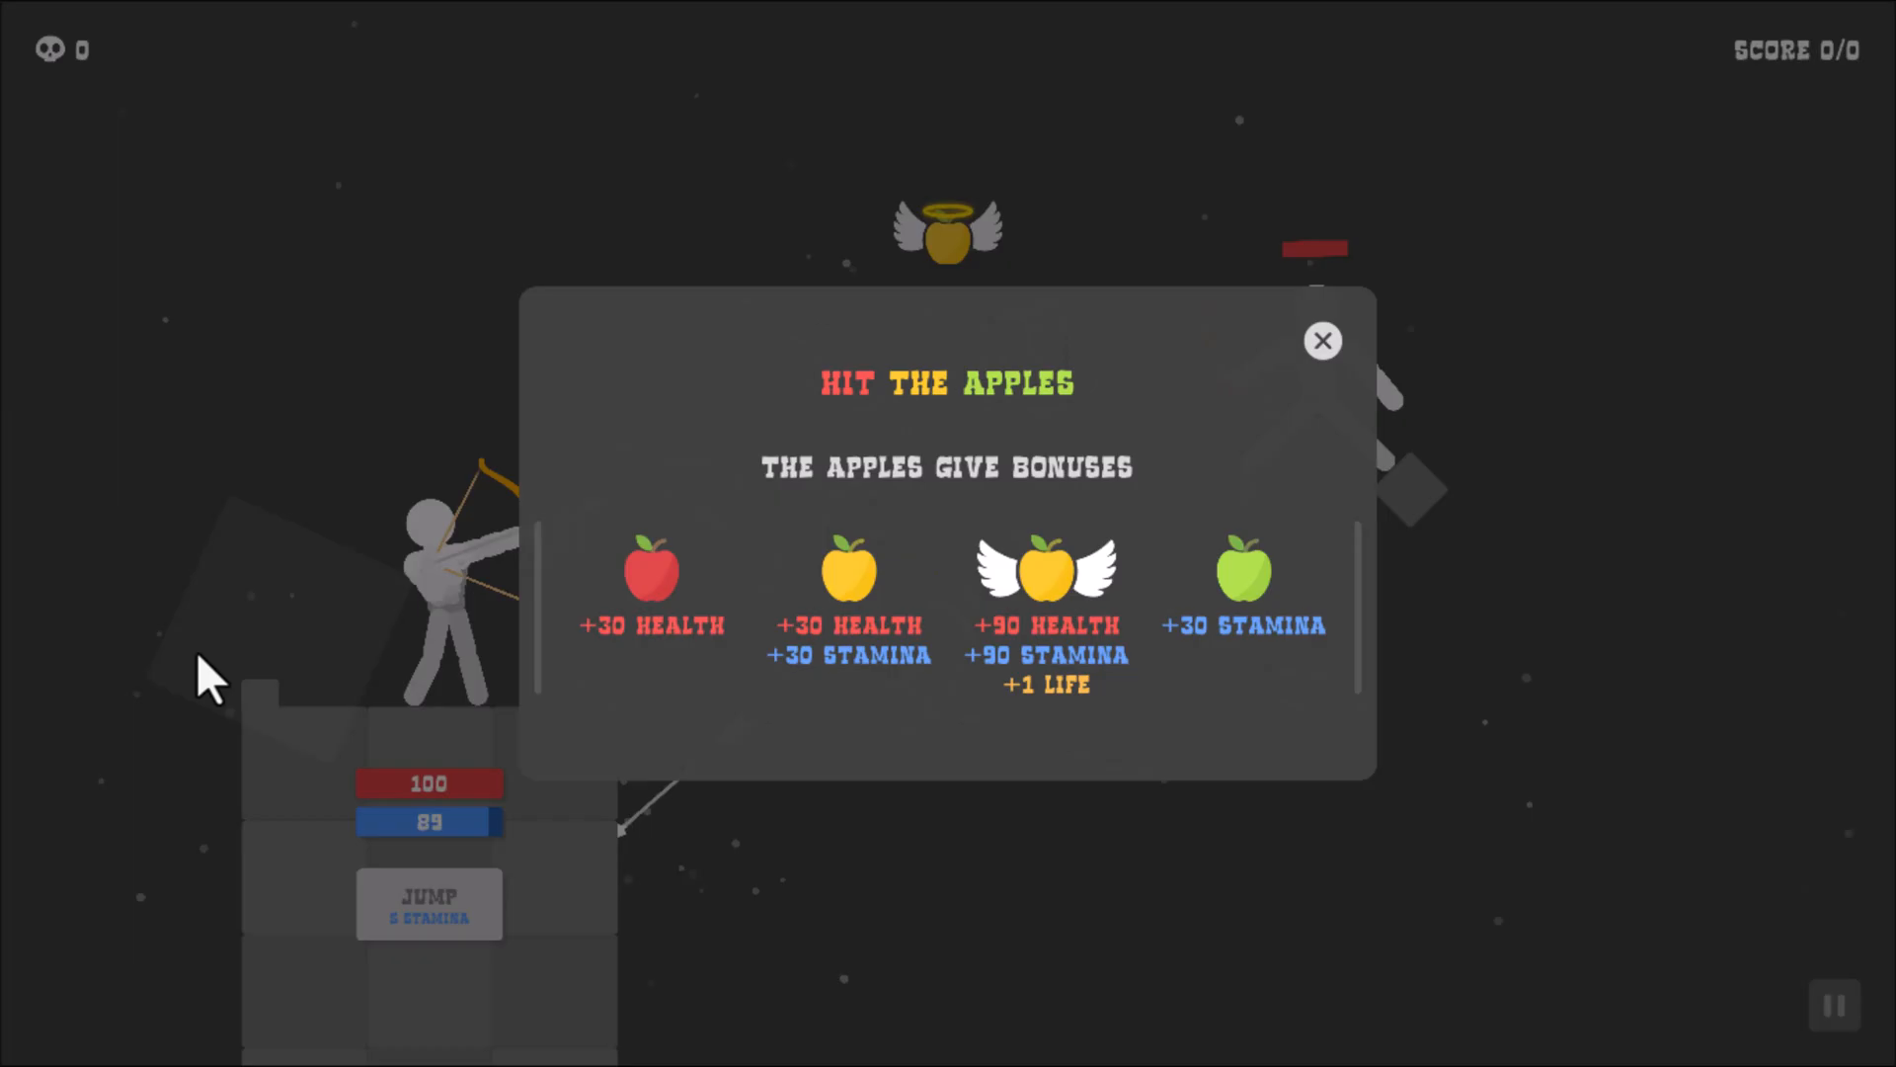
# Close the 'Hit the Apples' bonus popup to resume the archery duel
pyautogui.click(1321, 340)
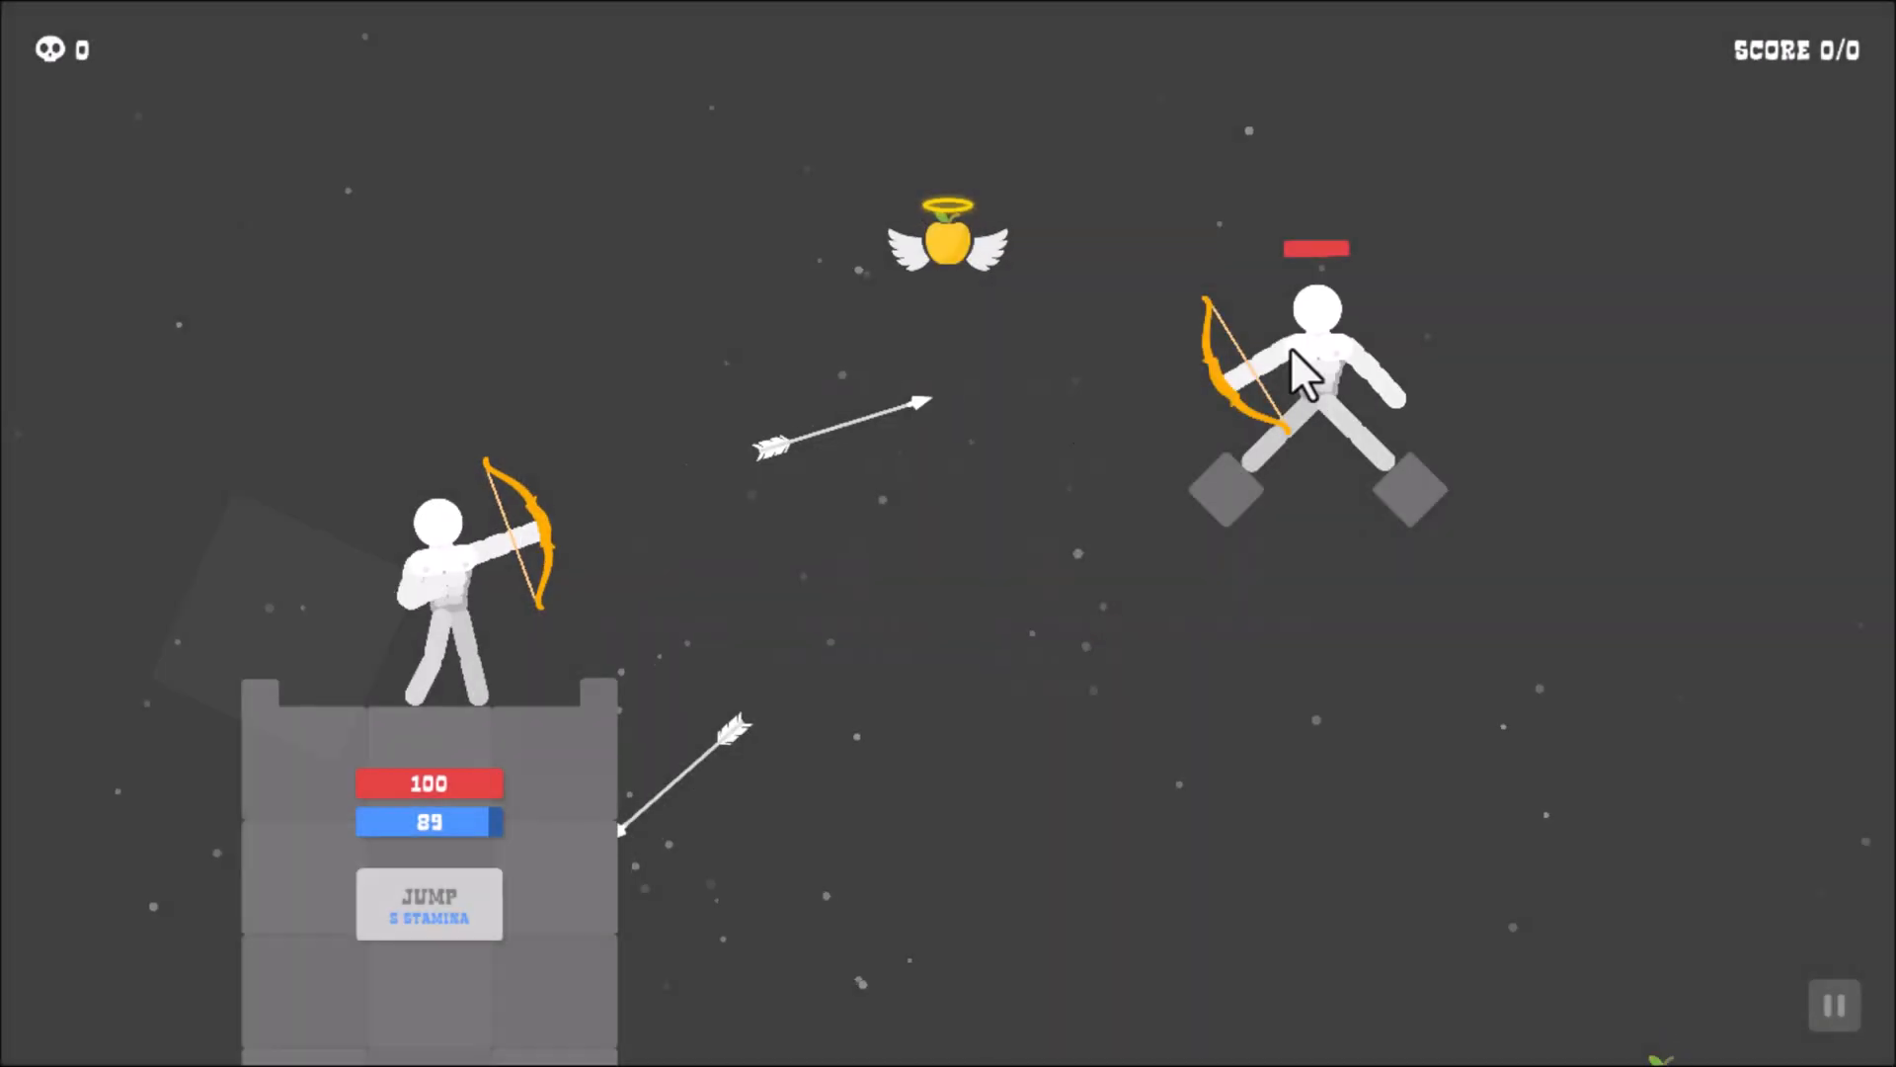